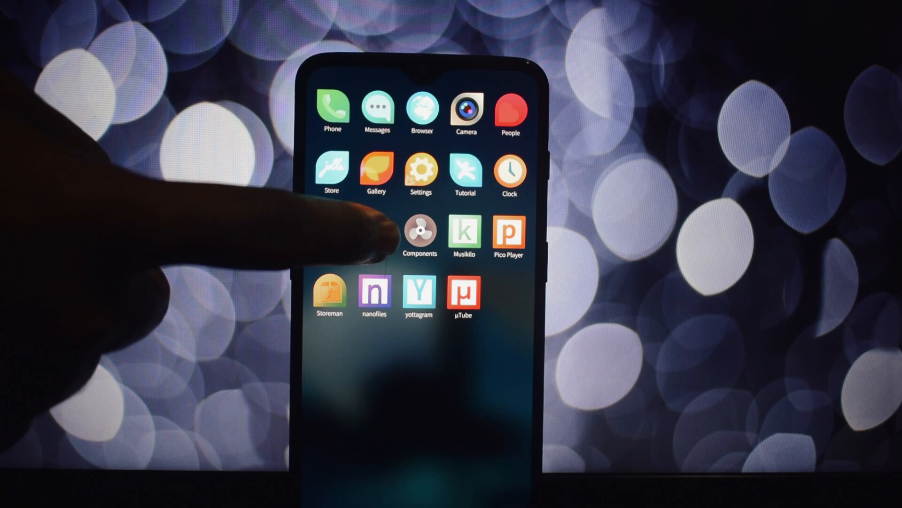
Launch the Chum GUI store from the app grid.
{"action": "left_click", "coordinate": [419, 235]}
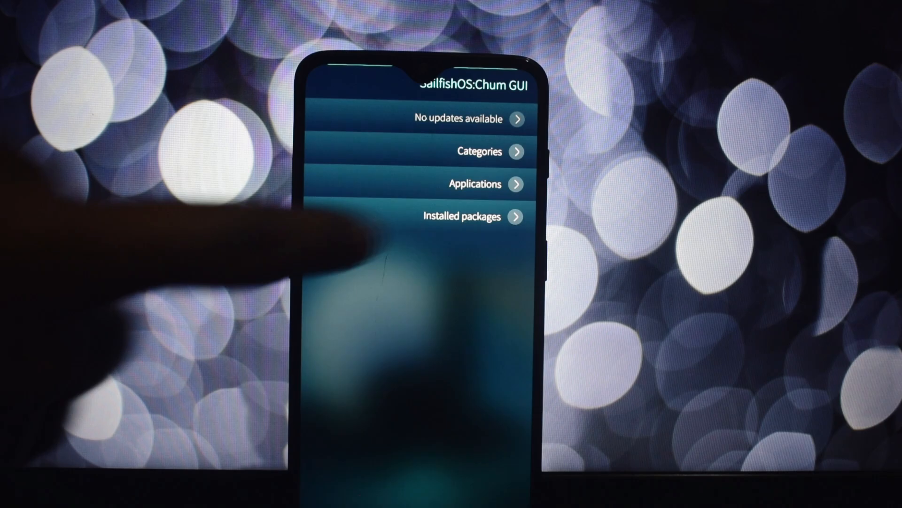
Leave Chum GUI and reach the Settings System page via Lock screen settings.
{"action": "left_click", "coordinate": [475, 184]}
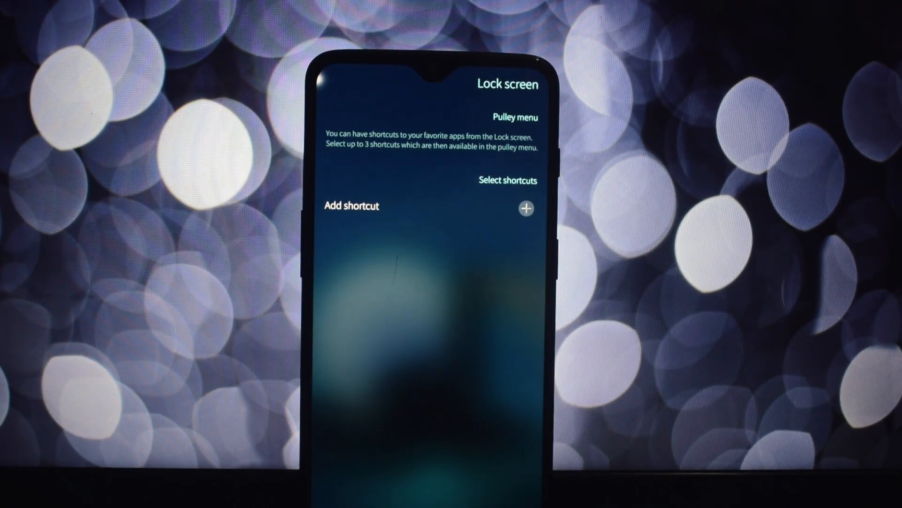
{"action": "left_click", "coordinate": [525, 209]}
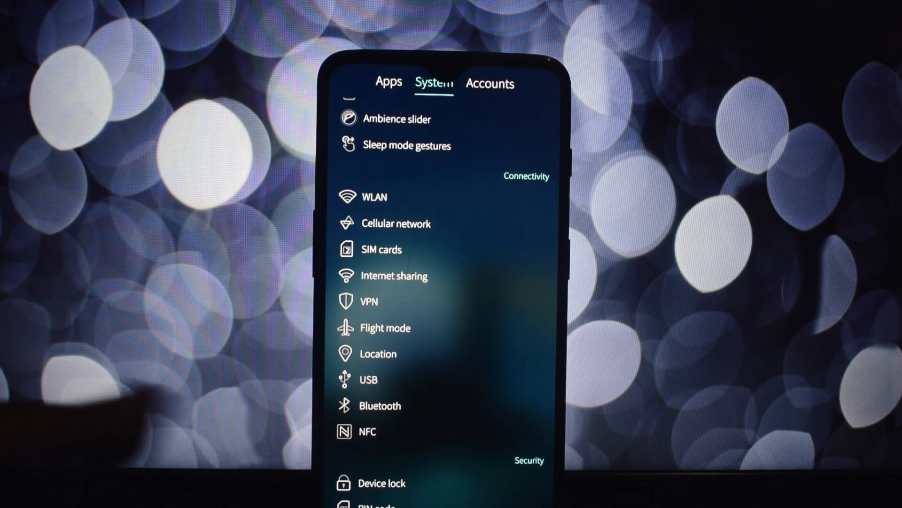
Scroll to the Info section and show About product for the OnePlus 6T.
{"action": "scroll", "scroll_direction": "down", "scroll_amount": 3}
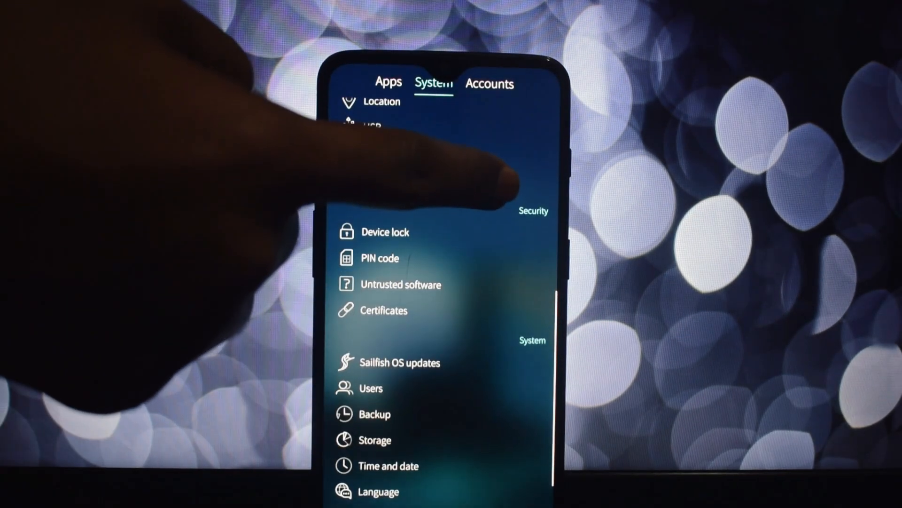
{"action": "scroll", "scroll_direction": "down", "scroll_amount": 3}
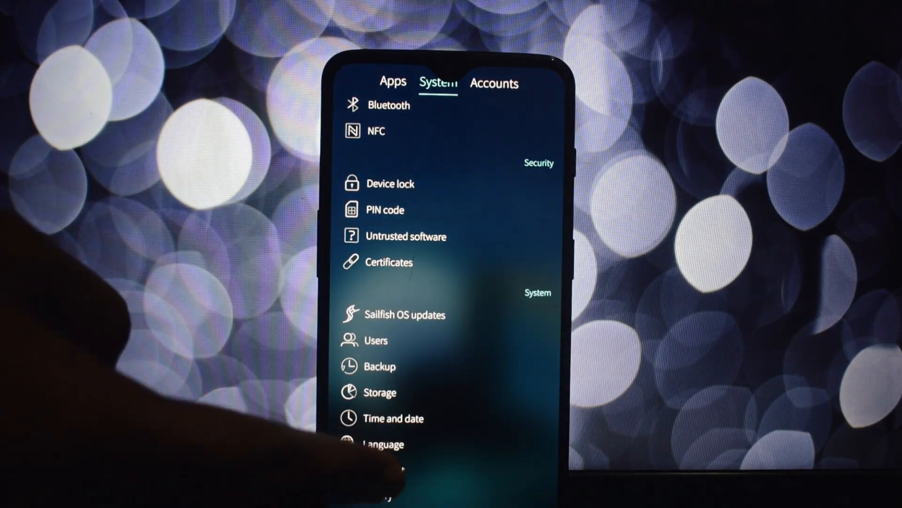
{"action": "scroll", "scroll_direction": "down", "scroll_amount": 3}
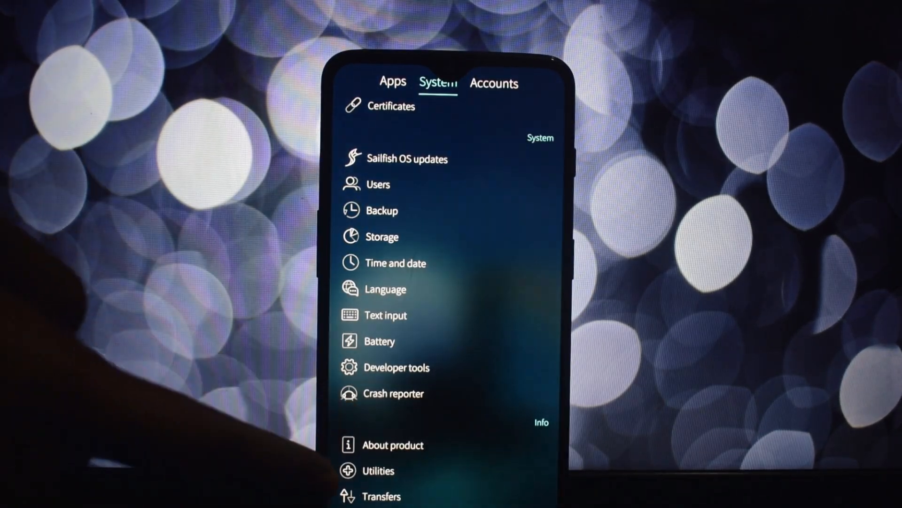
{"action": "left_click", "coordinate": [395, 445]}
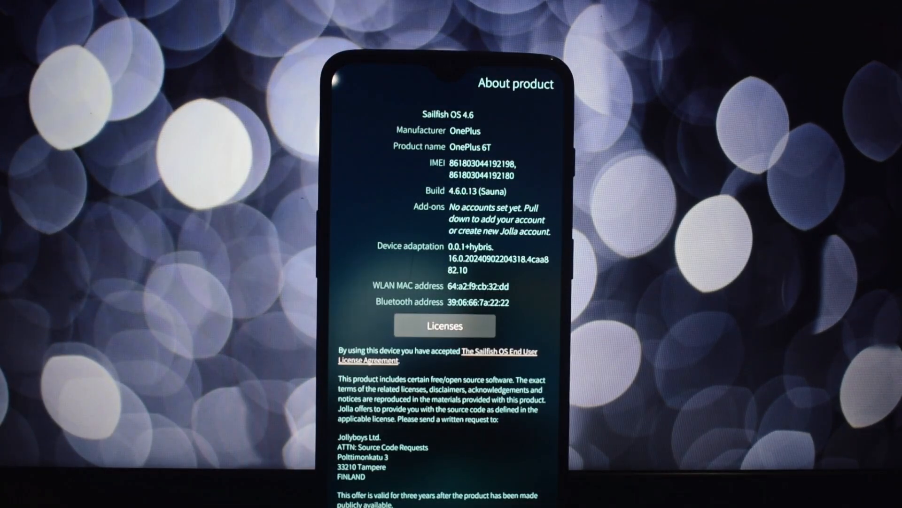